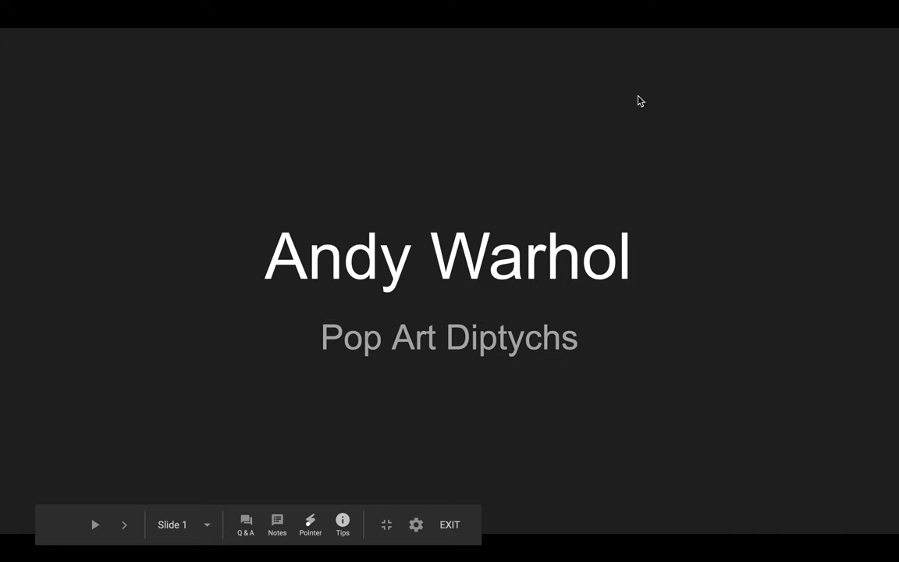
Exit the Slides presentation and return to the class's Classwork list.
left_click(123, 524)
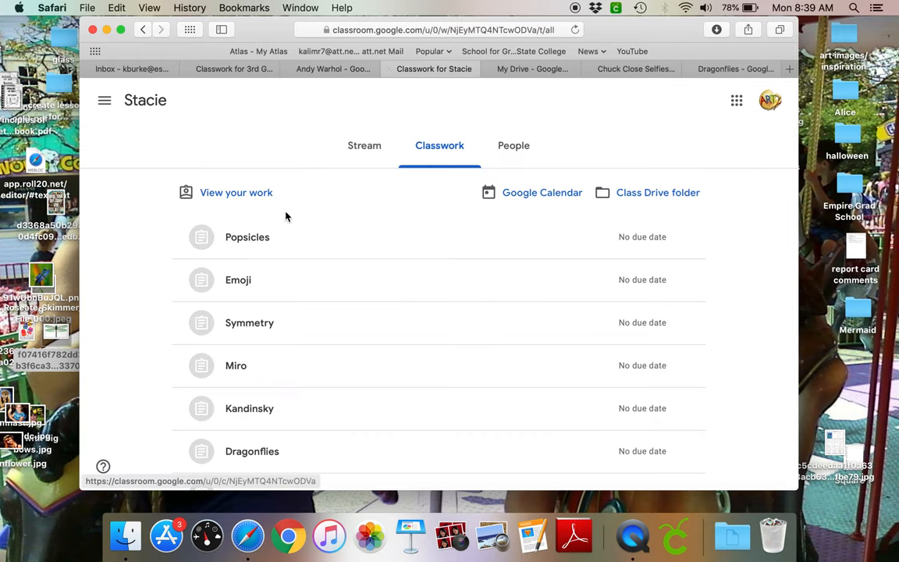
scroll("down", 3)
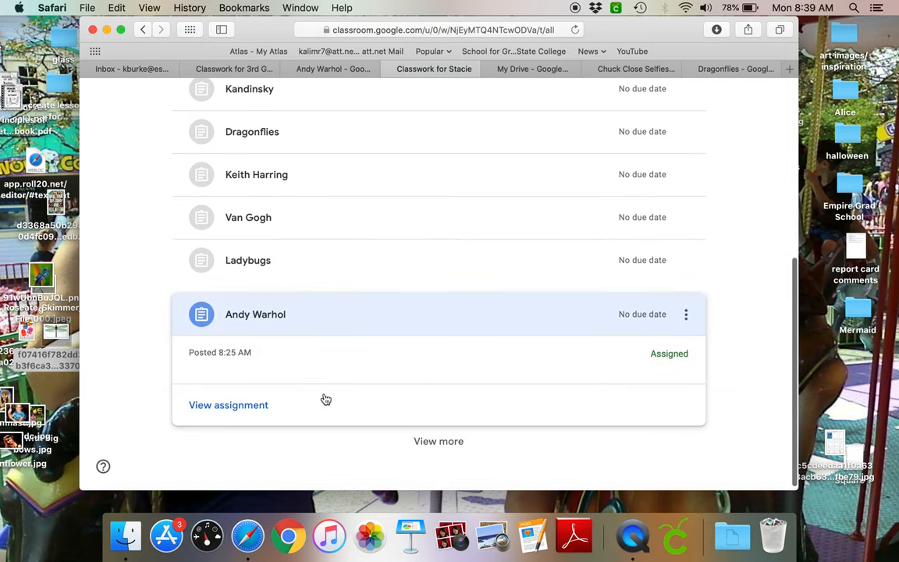
left_click(228, 405)
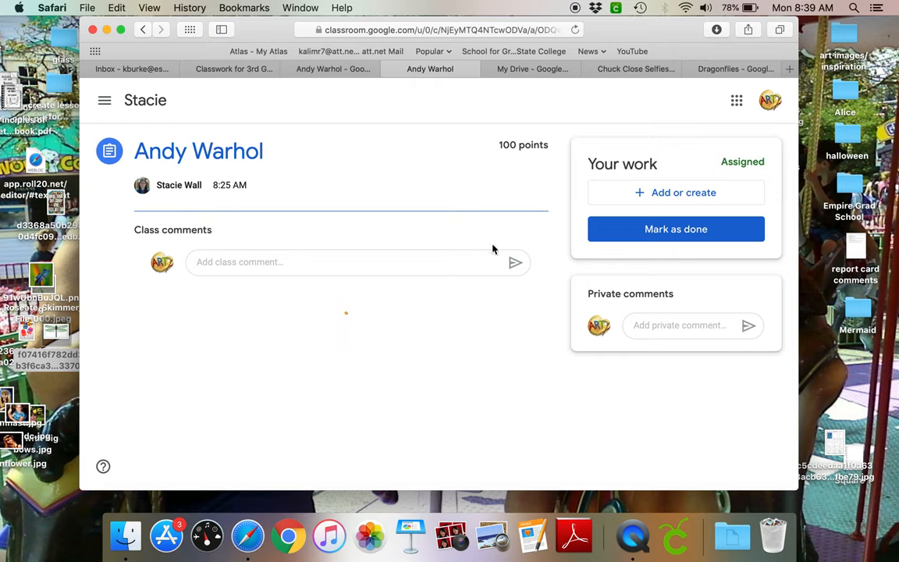
left_click(676, 192)
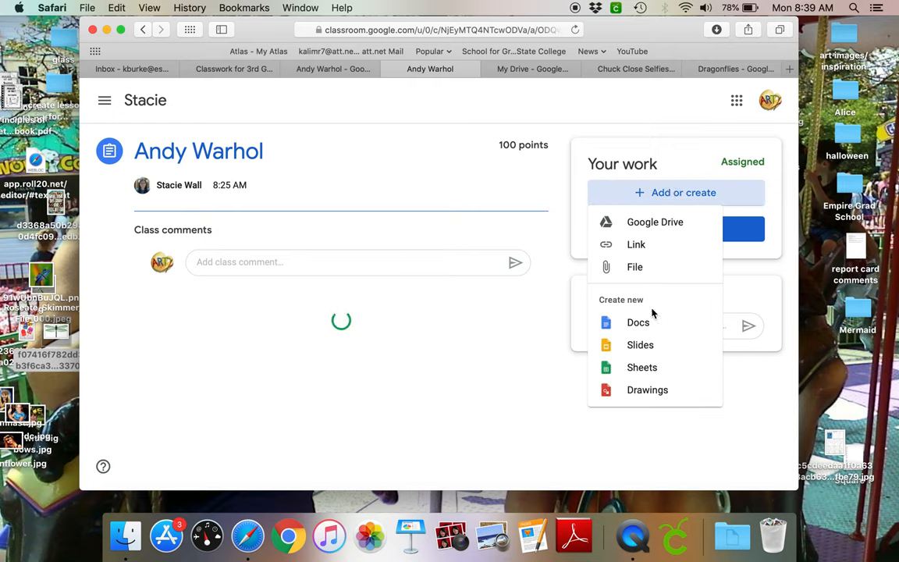
left_click(647, 389)
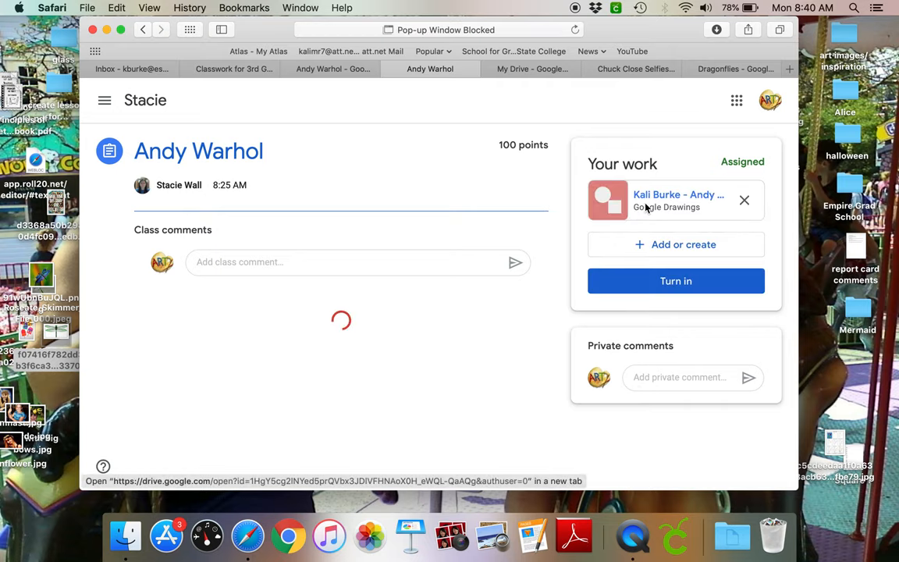
left_click(679, 200)
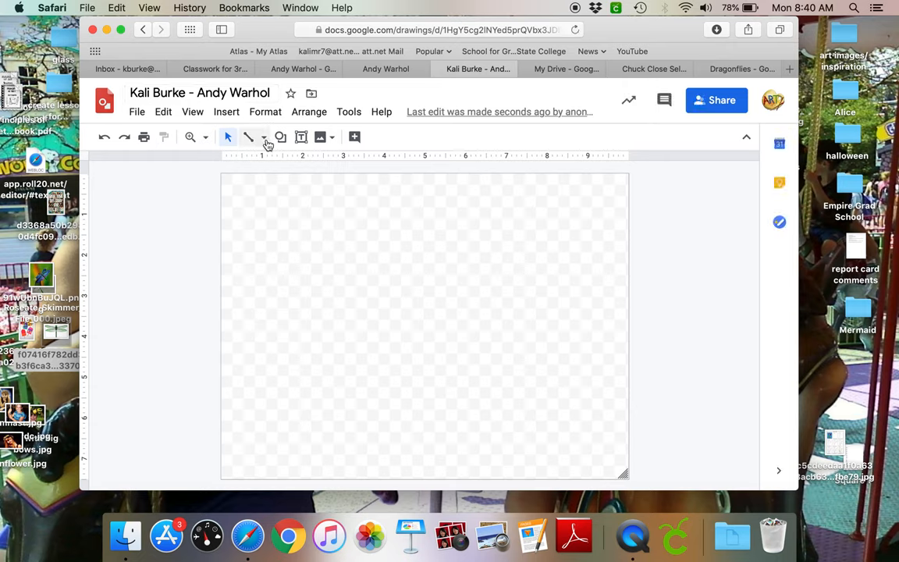
Search the web for 'banana' and insert the banana bunch photo.
left_click(320, 137)
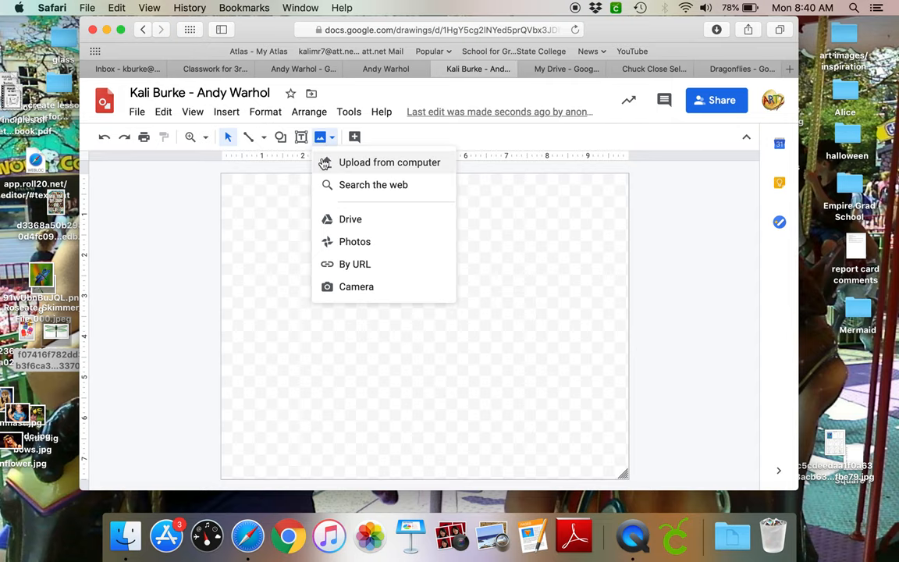
left_click(373, 185)
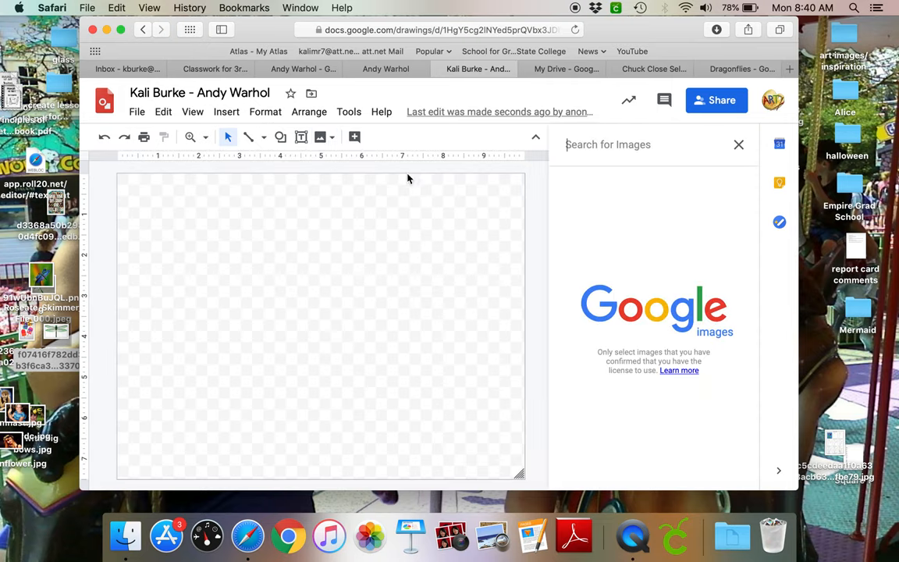
type("banan")
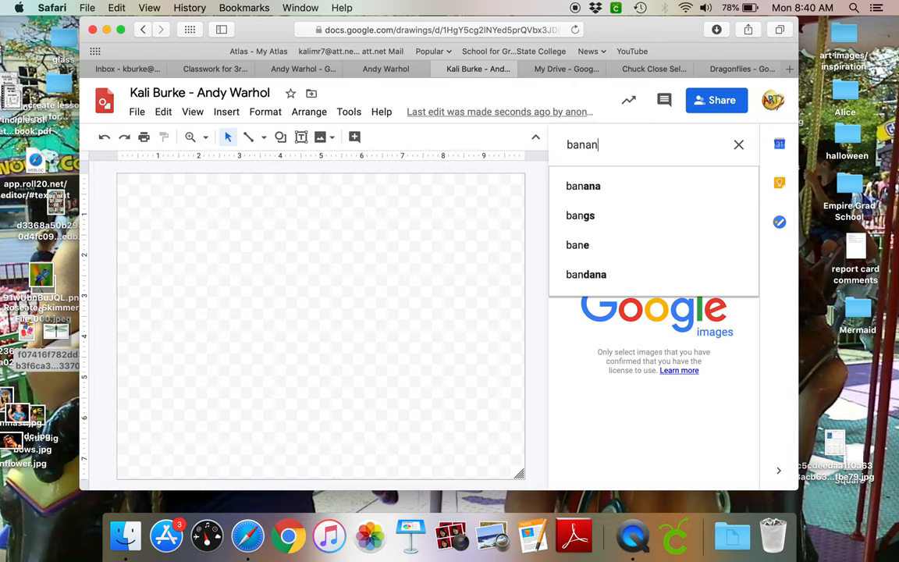
left_click(583, 185)
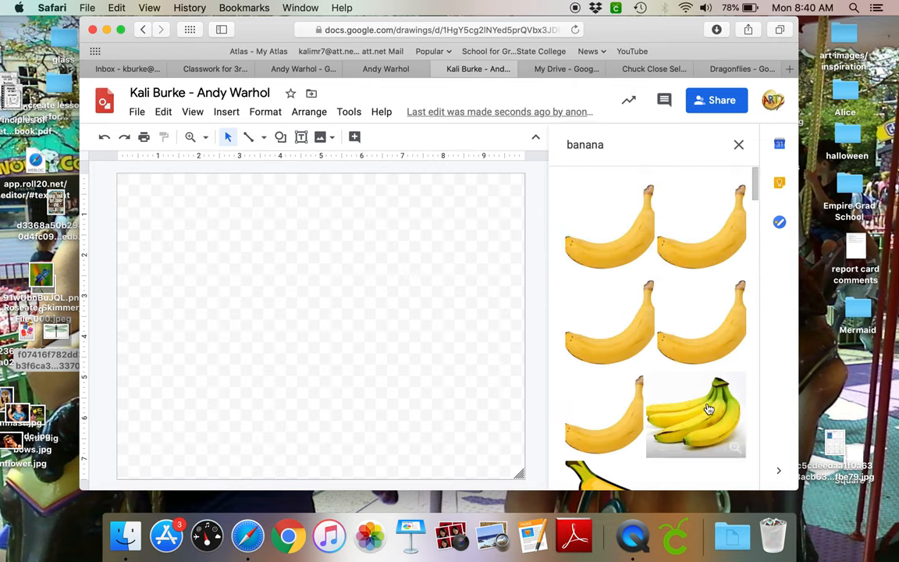
left_click(694, 414)
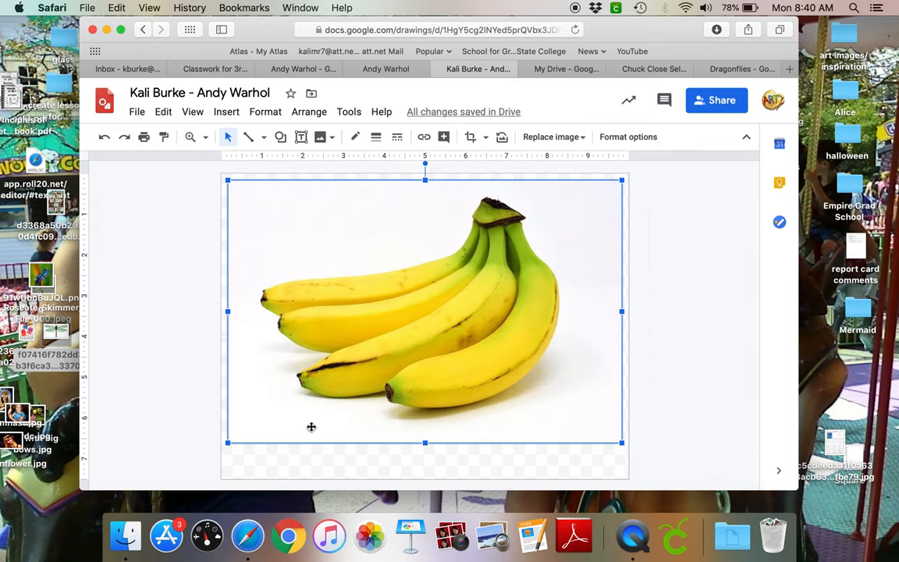
mouse_move(547, 284)
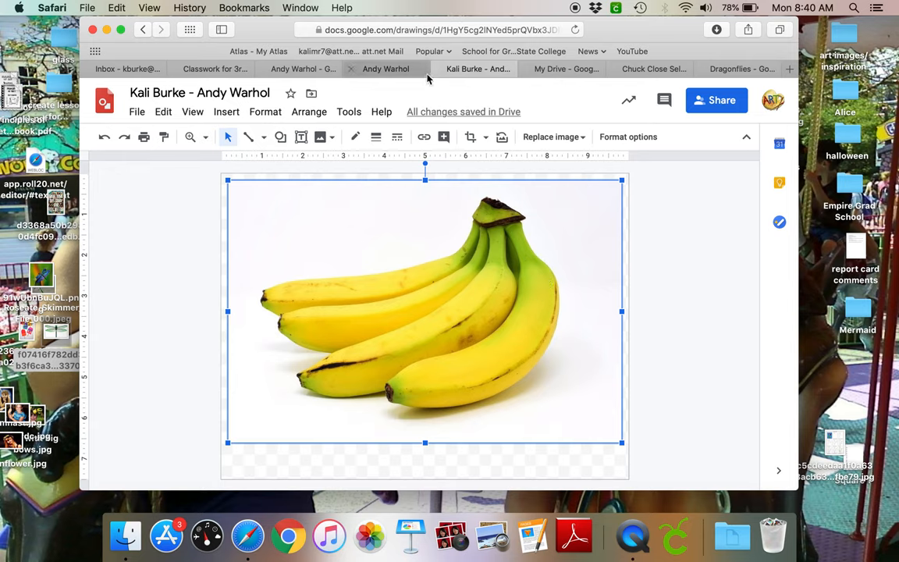
mouse_move(468, 136)
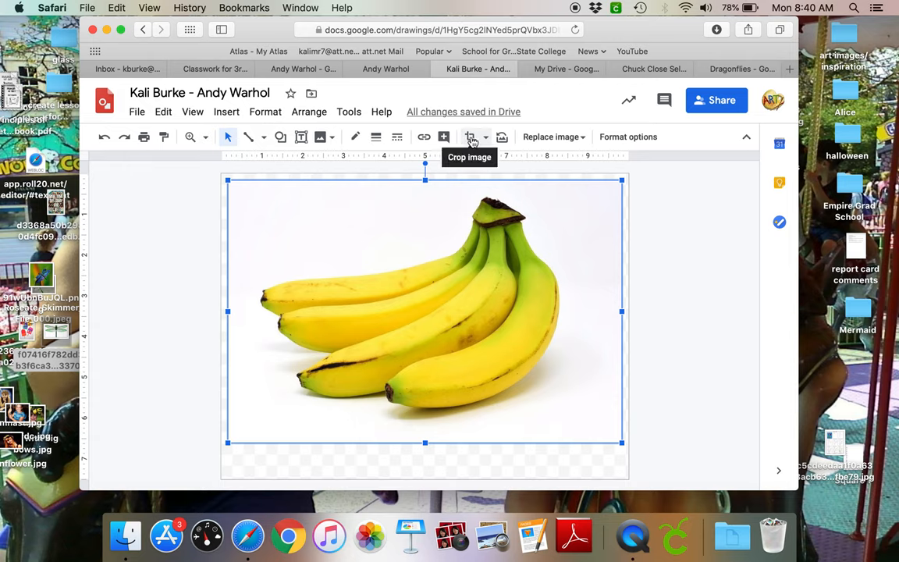
Crop the banana photo tighter to trim its white background.
left_click(469, 136)
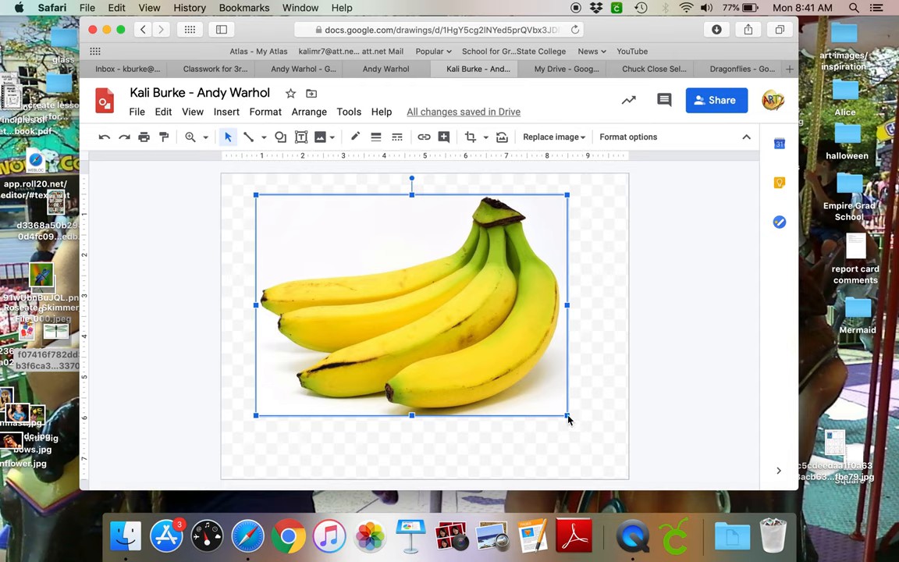
Shrink the banana photo into the top-left quarter of the canvas.
left_click_drag(567, 414, 458, 337)
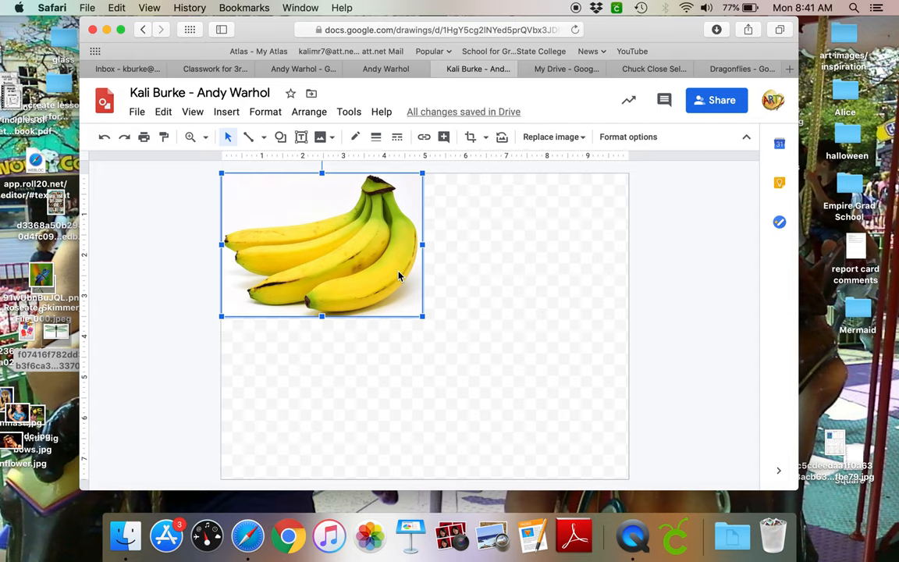
mouse_move(469, 172)
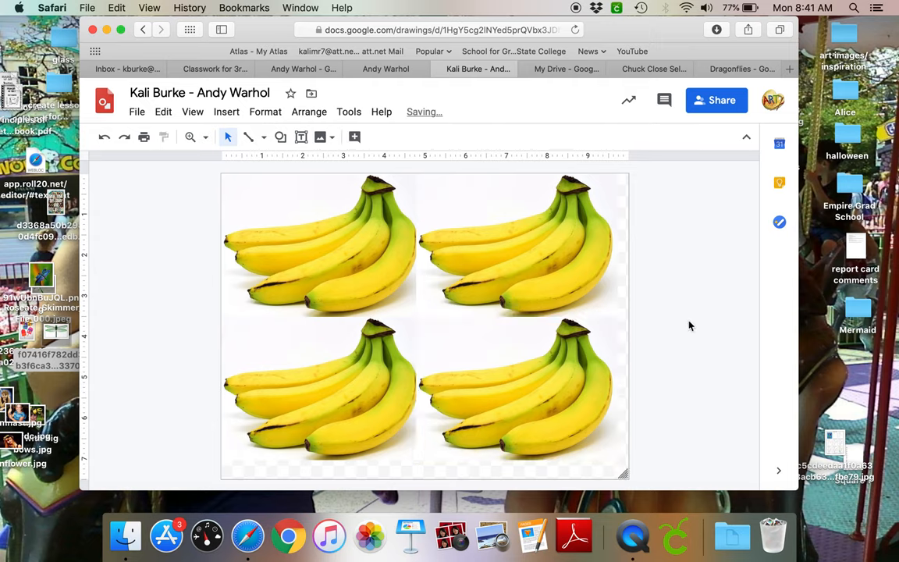
mouse_move(638, 445)
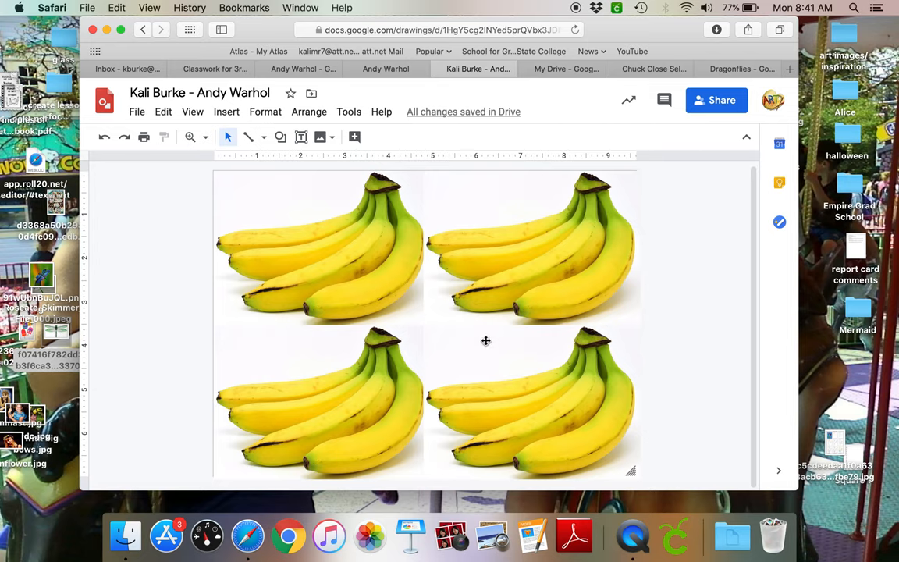
mouse_move(188, 283)
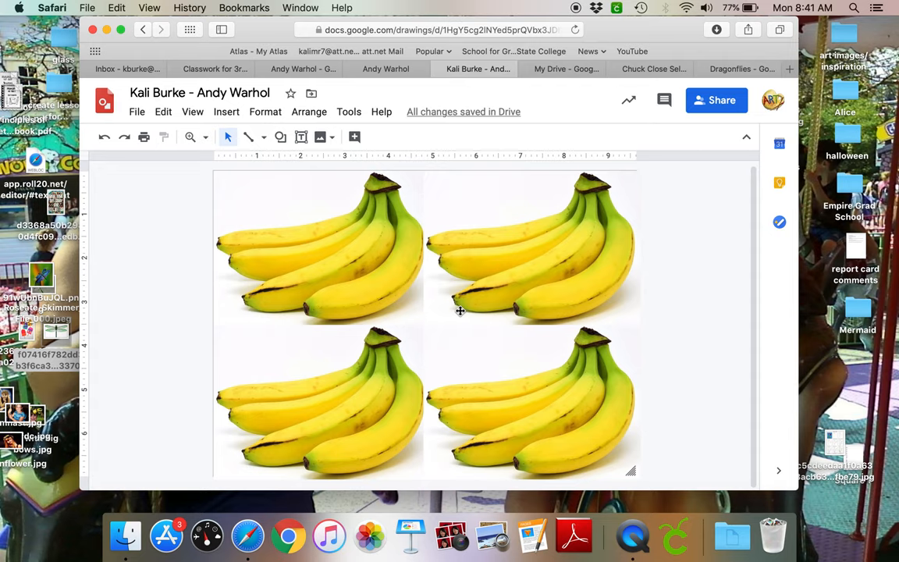
Select the top-left bananas and bring up their Recolor presets in Format options.
left_click(320, 247)
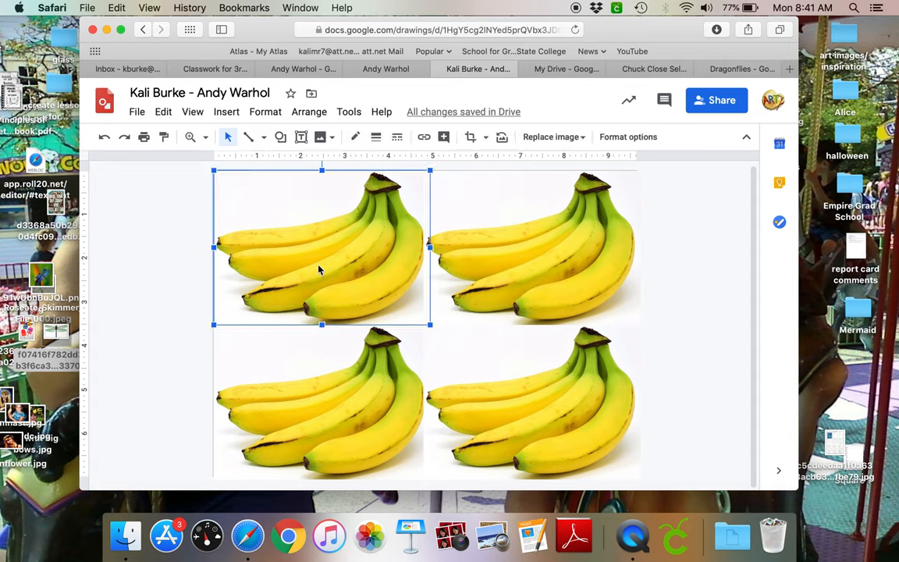
mouse_move(628, 136)
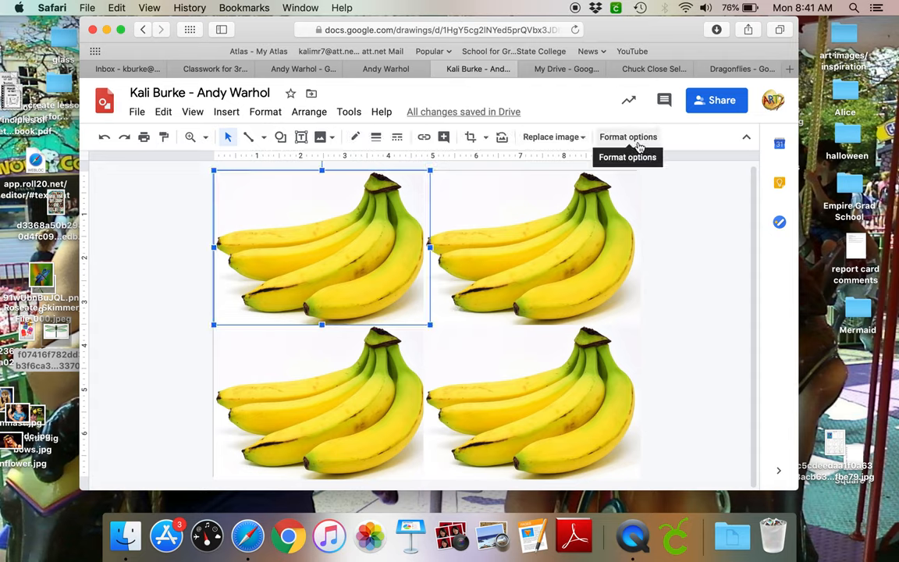
left_click(628, 137)
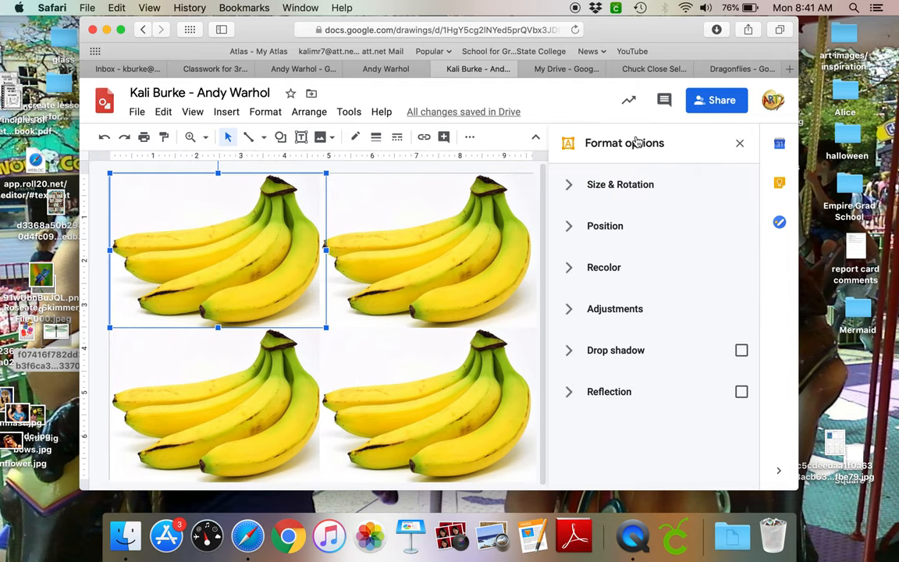
mouse_move(622, 277)
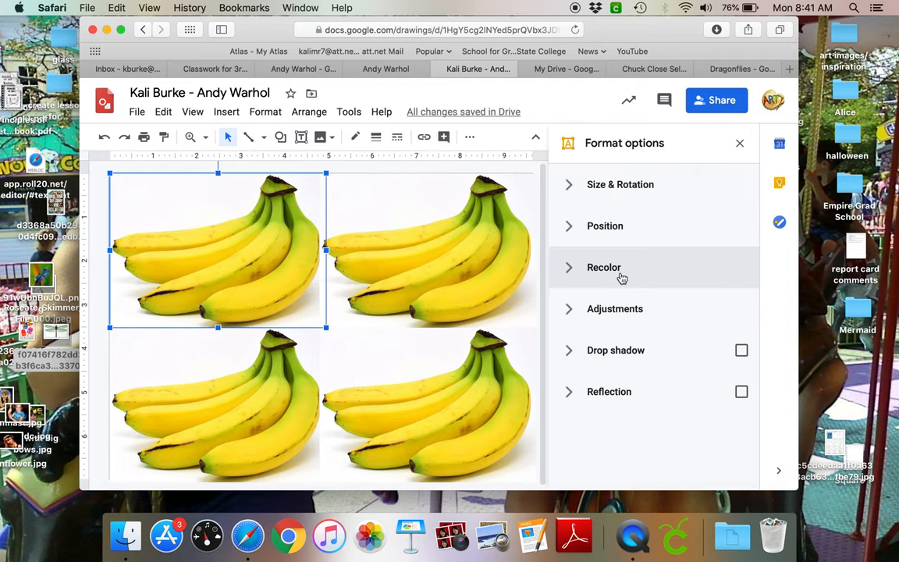
left_click(603, 267)
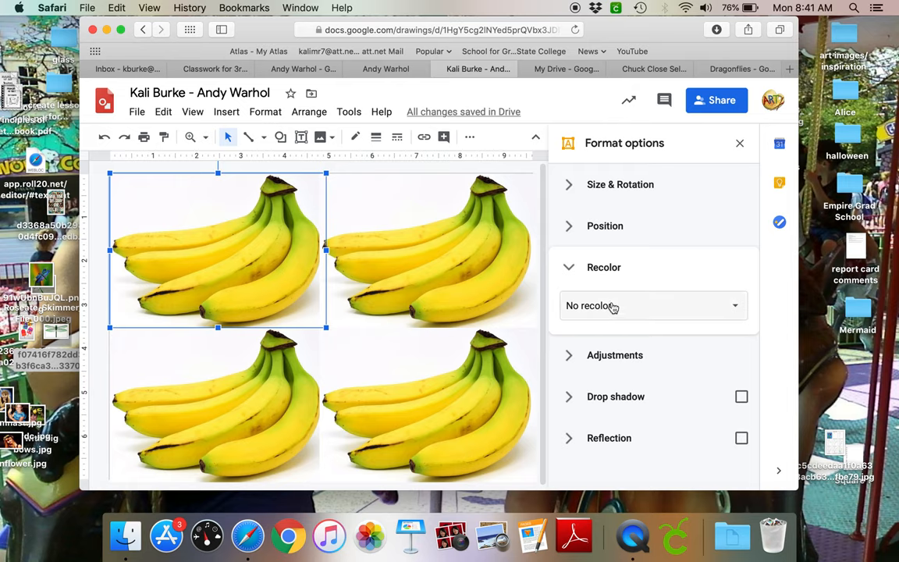
left_click(652, 305)
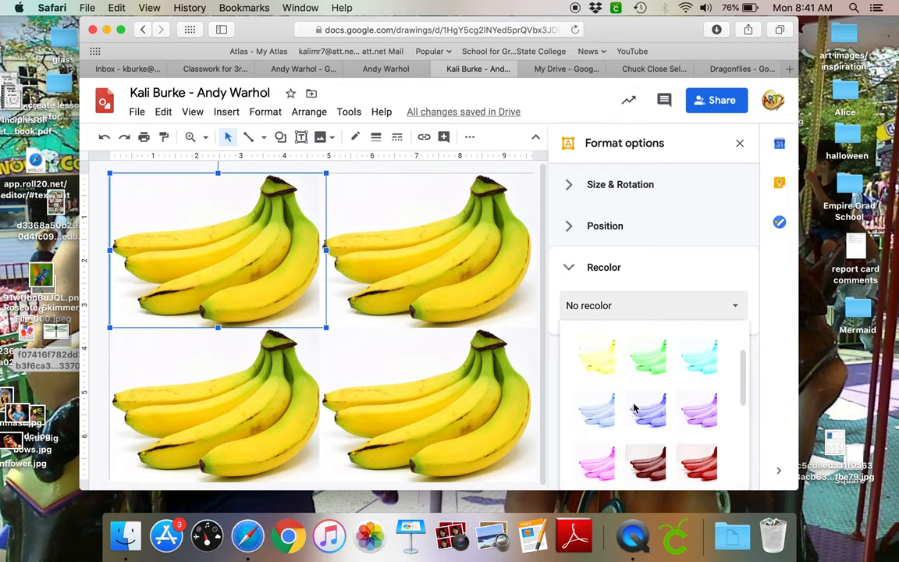
scroll("down", 3)
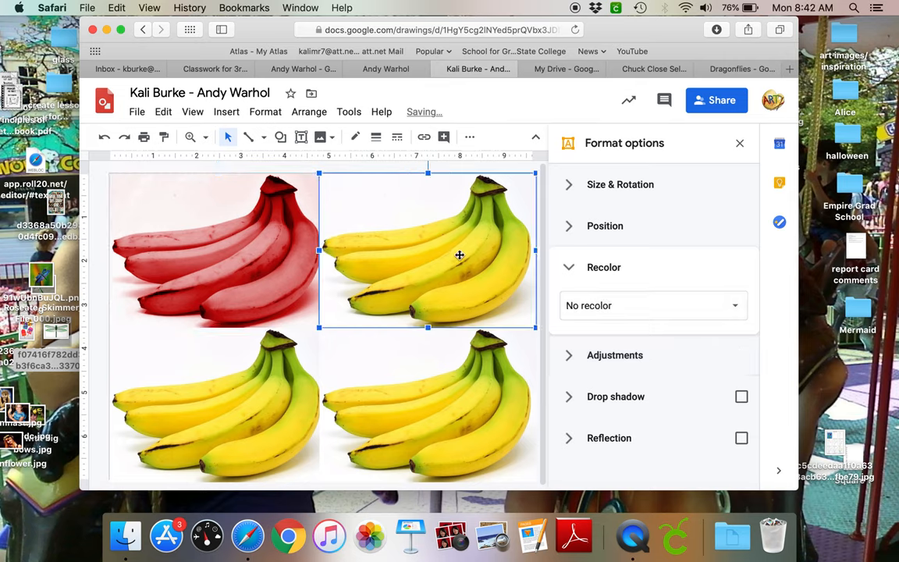
Recolor the top-right bananas purple and the bottom-right bananas green.
left_click(653, 305)
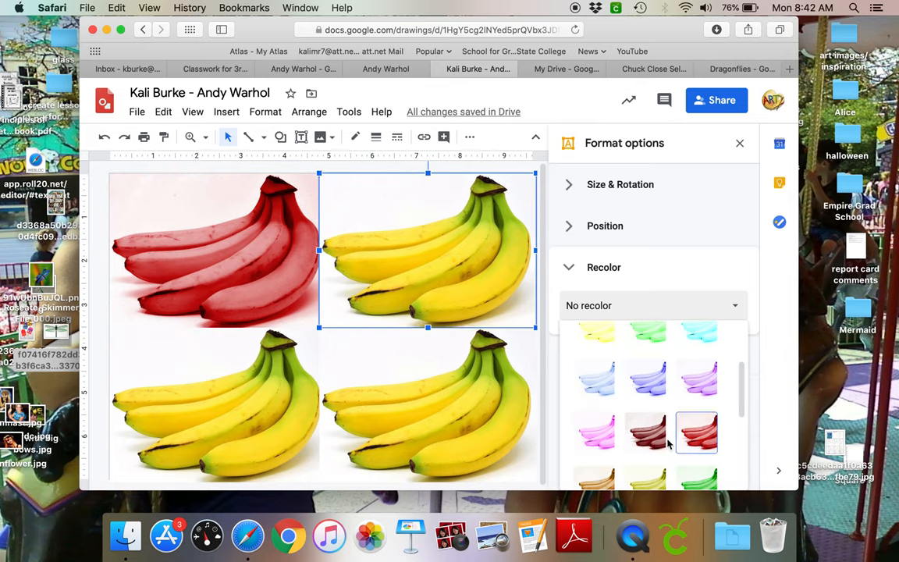
left_click(696, 431)
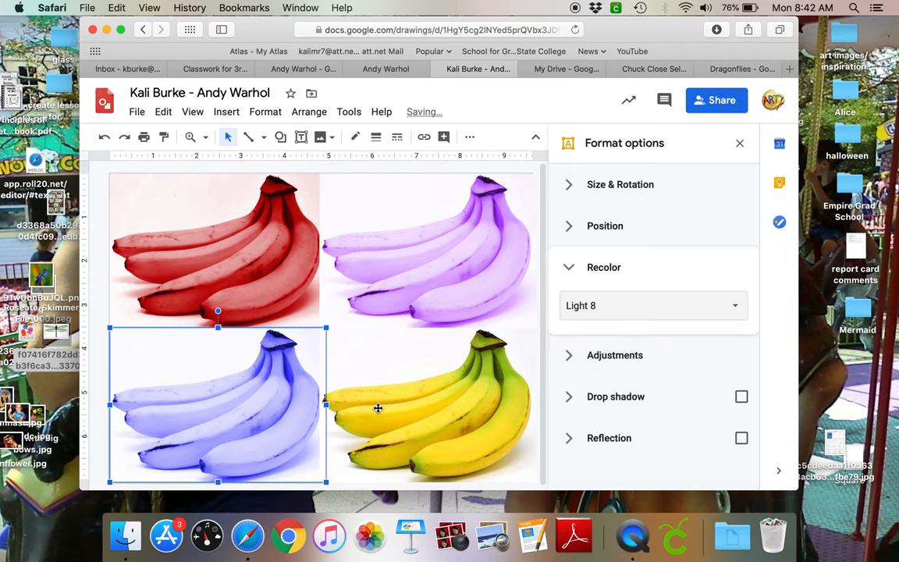
left_click(427, 403)
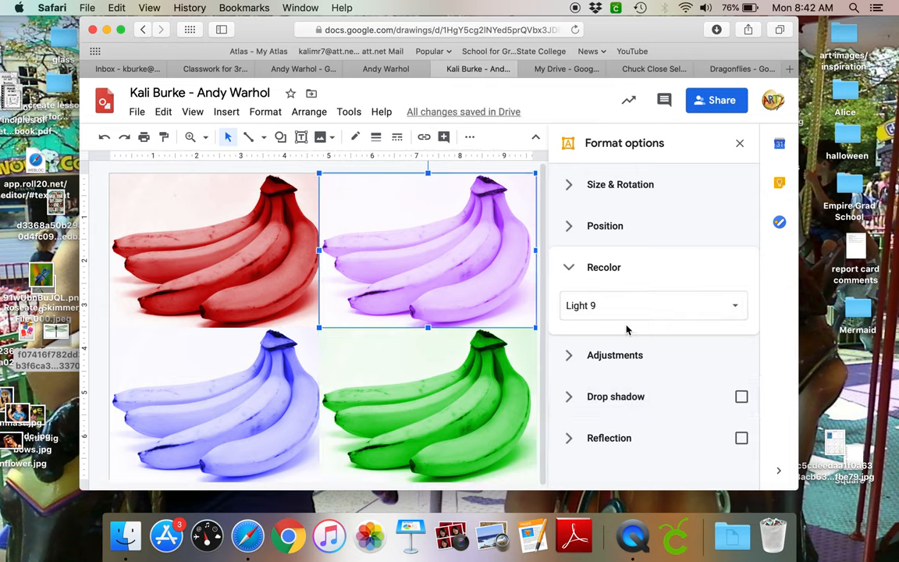
left_click(653, 305)
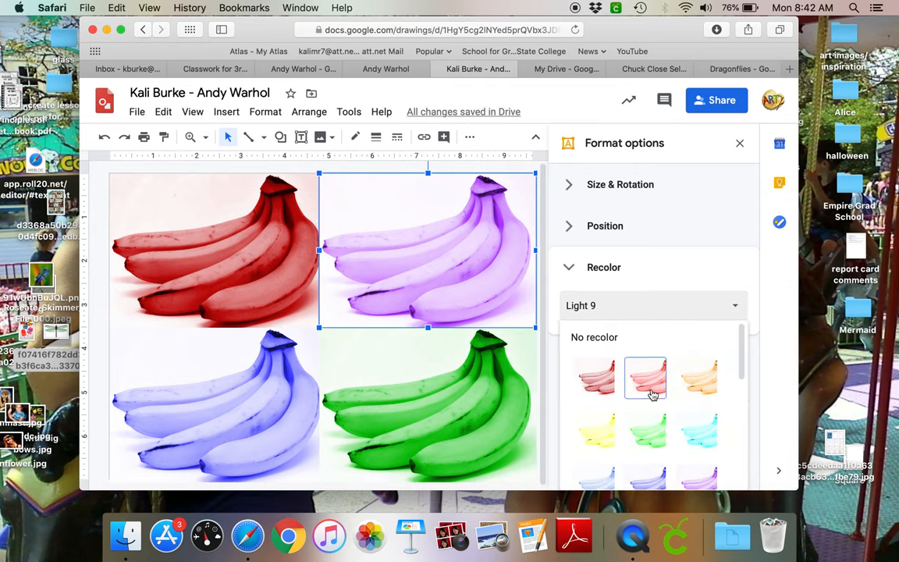
scroll("down", 3)
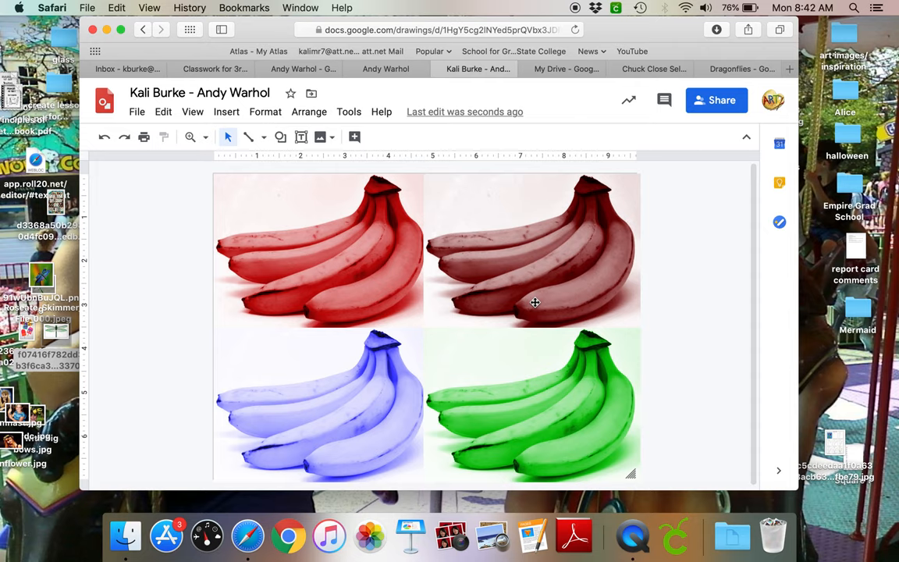
mouse_move(382, 170)
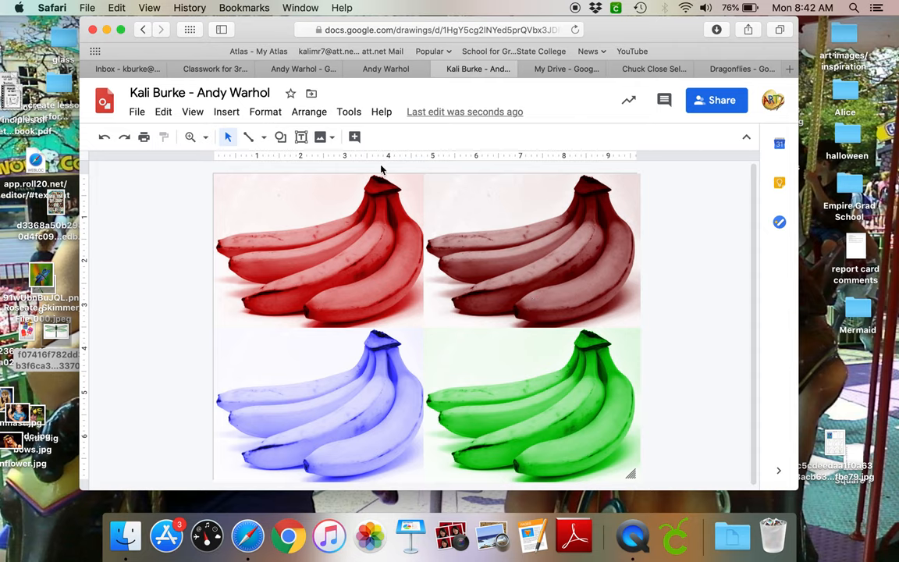
mouse_move(574, 29)
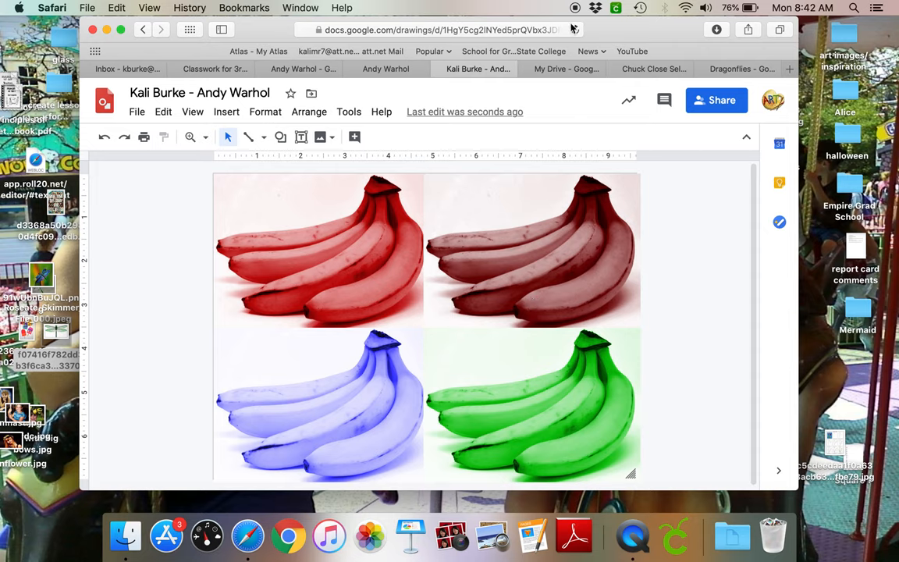
mouse_move(550, 503)
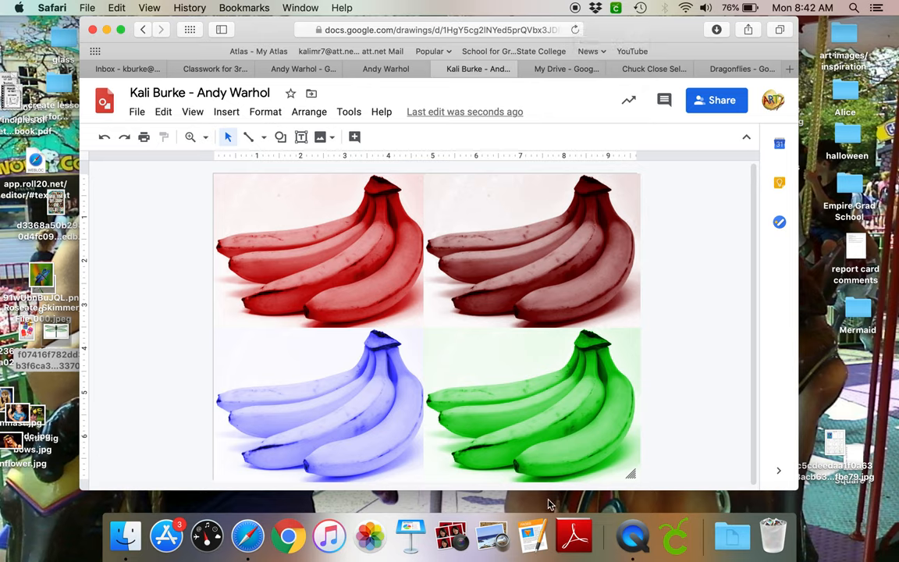
mouse_move(372, 241)
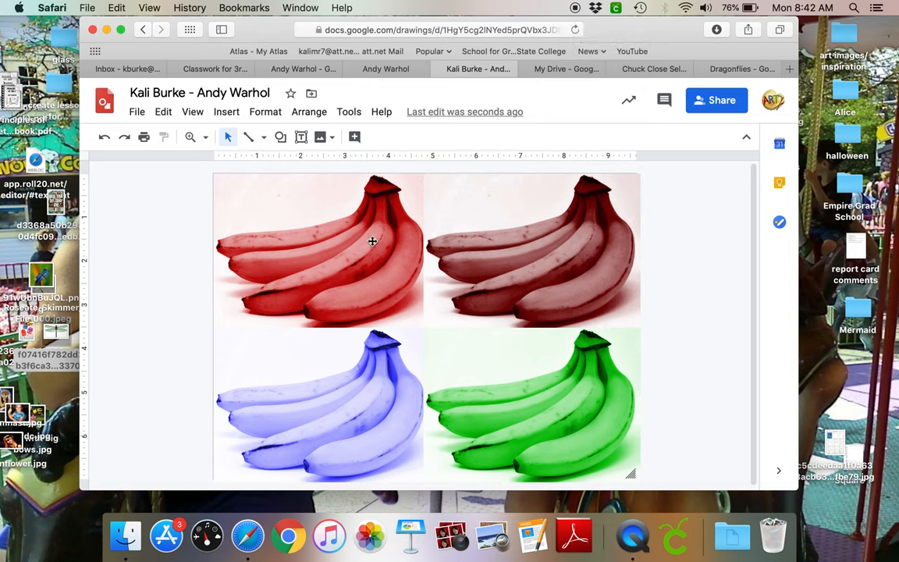
mouse_move(362, 171)
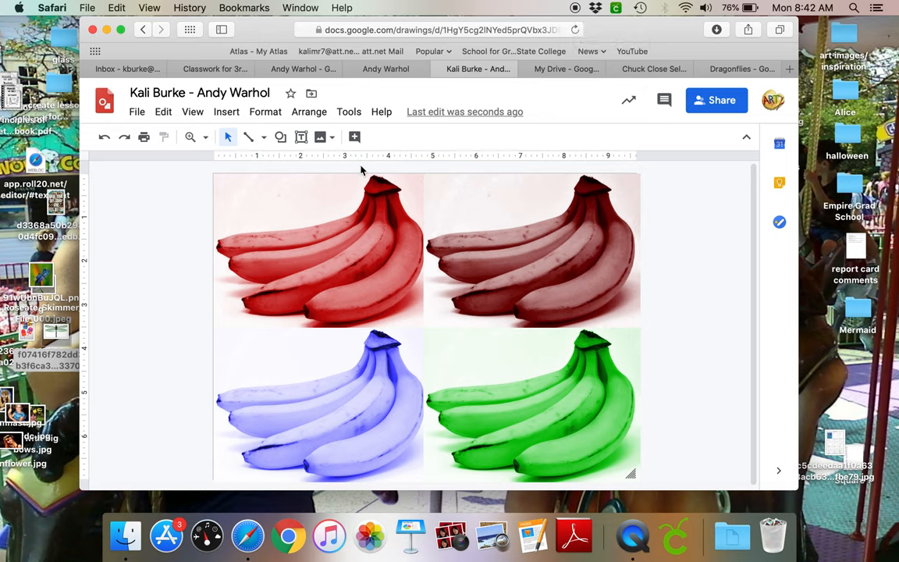
Draw a rectangle over the whole banana grid and make its fill transparent.
left_click(280, 137)
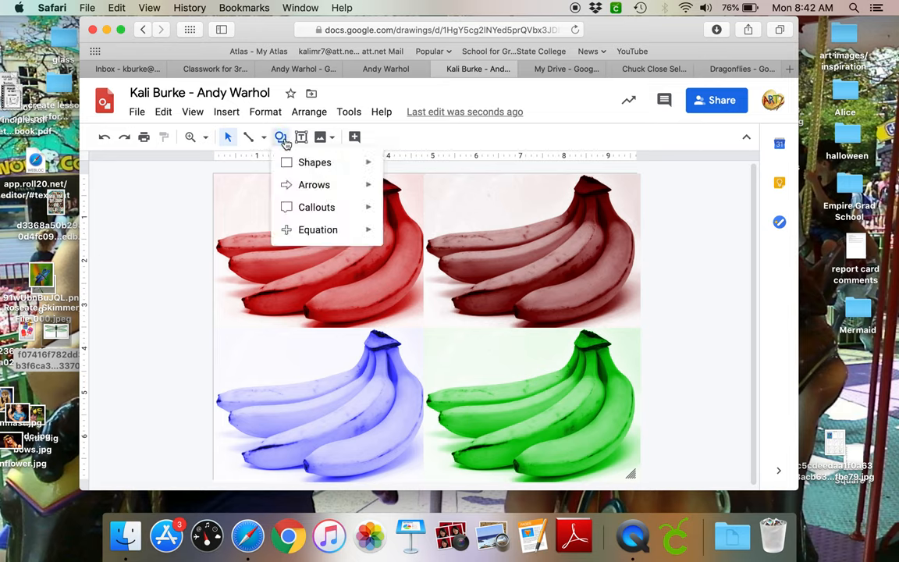
left_click(315, 162)
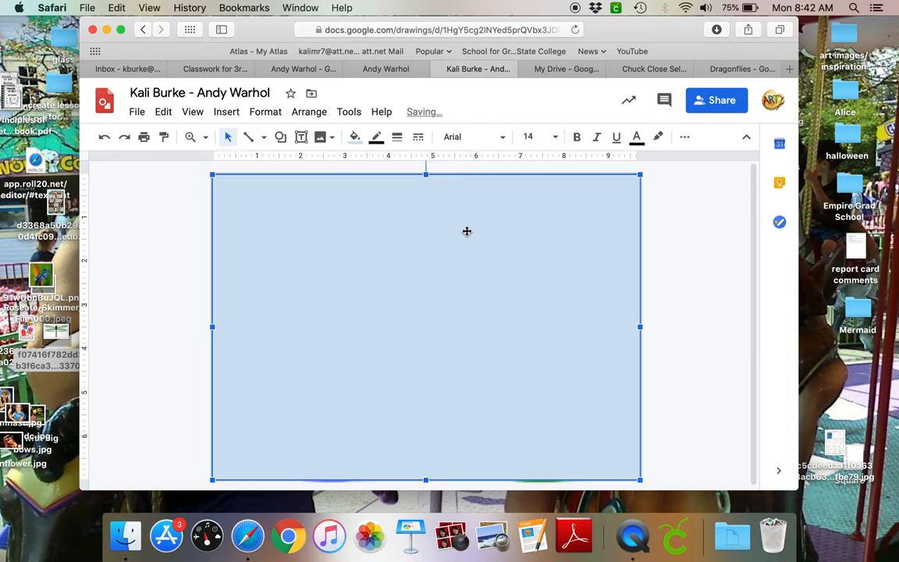
left_click(355, 137)
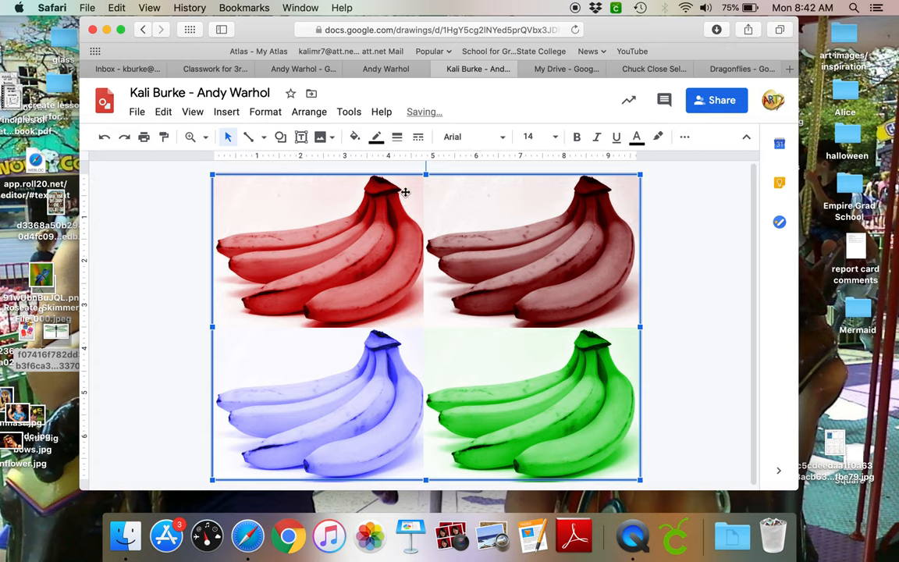
mouse_move(564, 270)
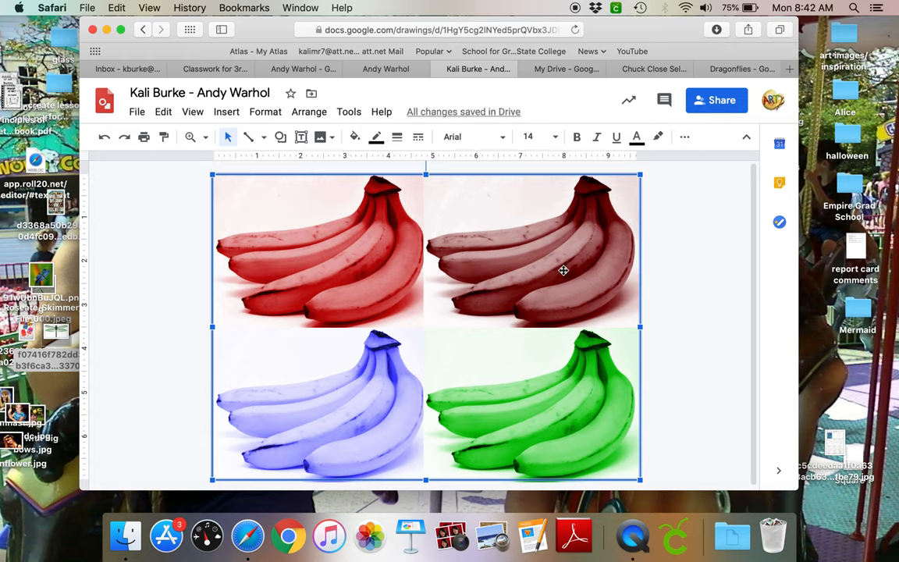
mouse_move(419, 205)
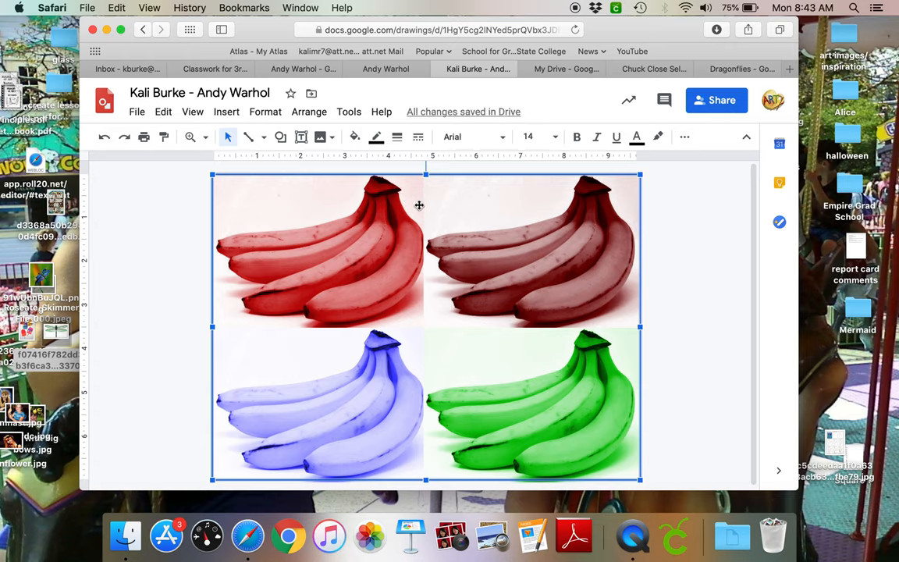
mouse_move(214, 273)
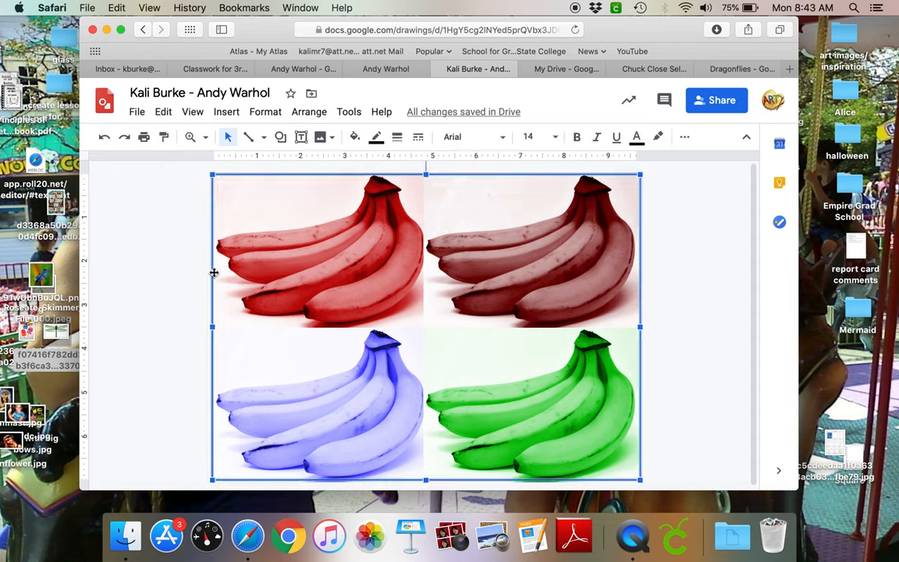
Give the frame rectangle a thicker border weight.
left_click(397, 137)
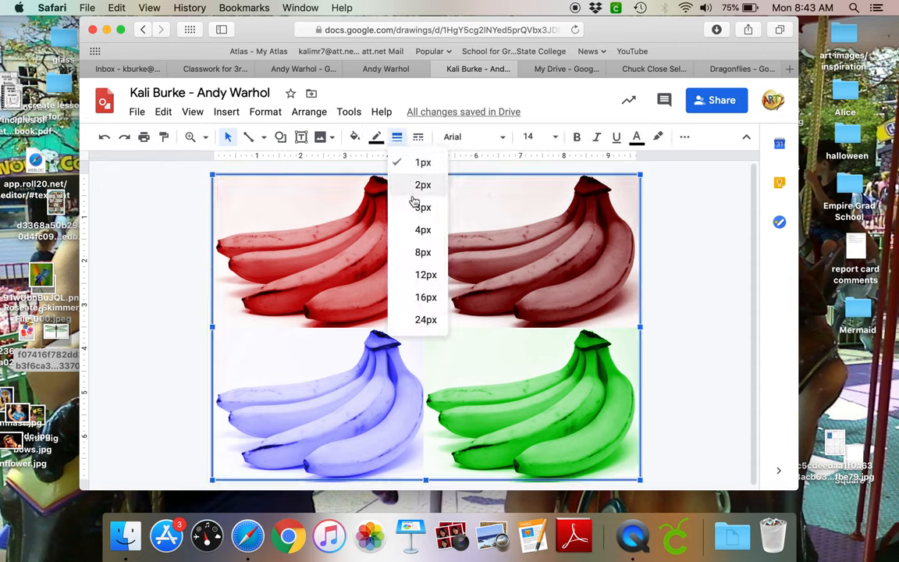
left_click(423, 207)
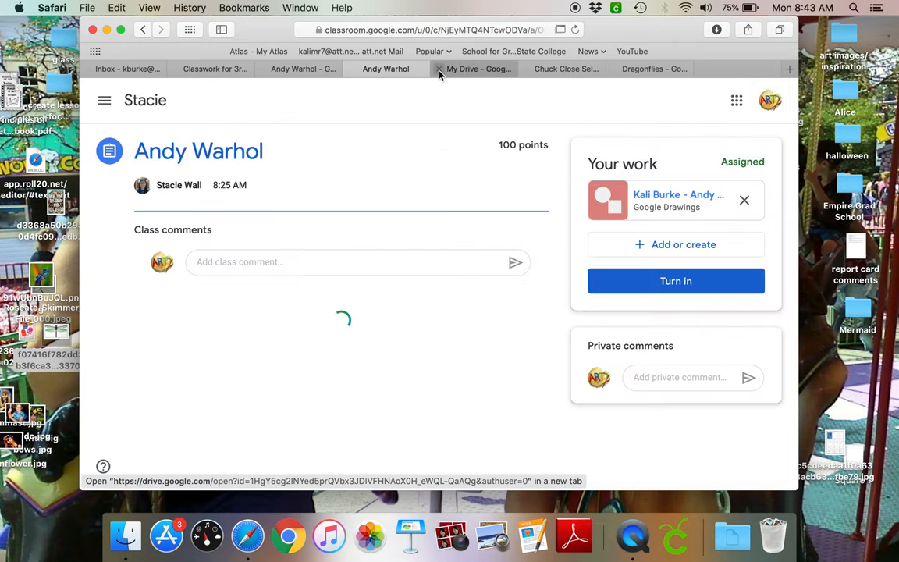
Turn in the Andy Warhol assignment and confirm the submission.
left_click(675, 280)
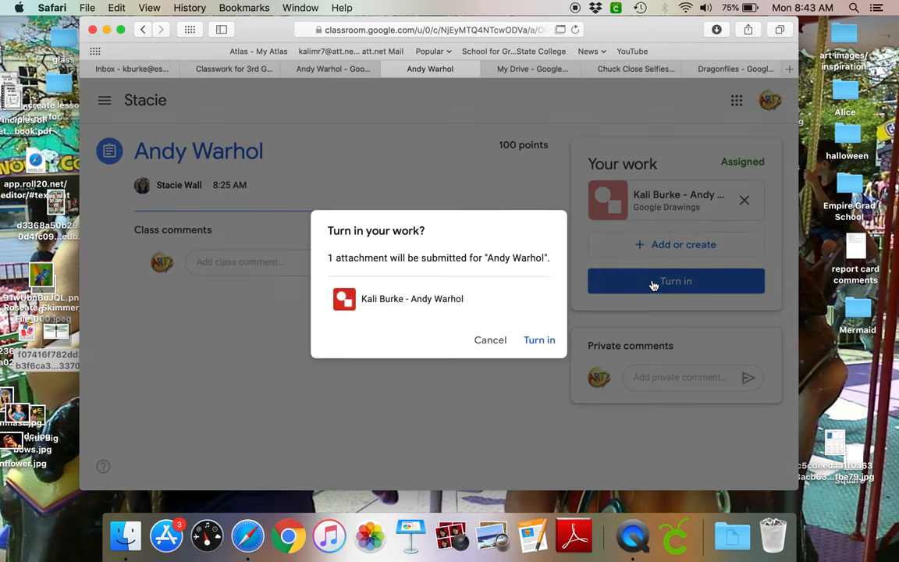
left_click(539, 340)
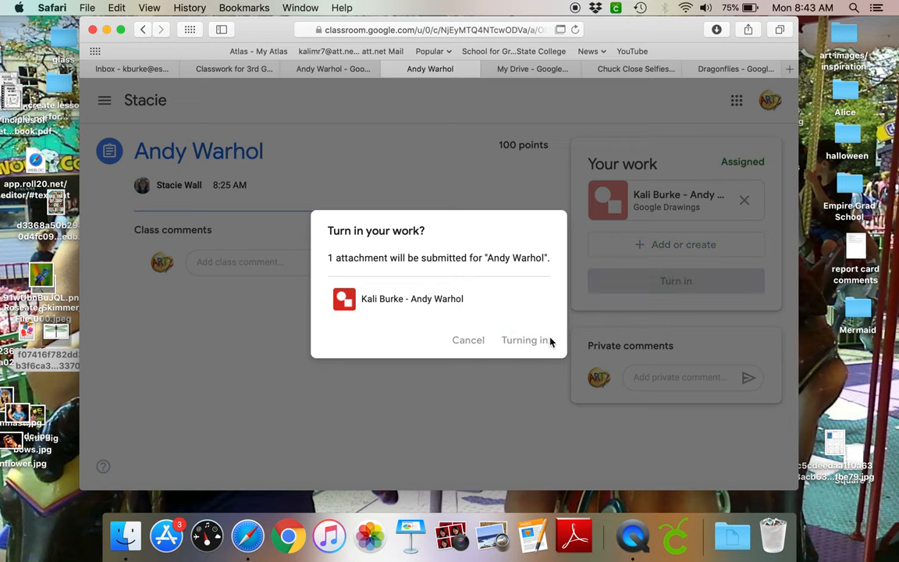
left_click(525, 340)
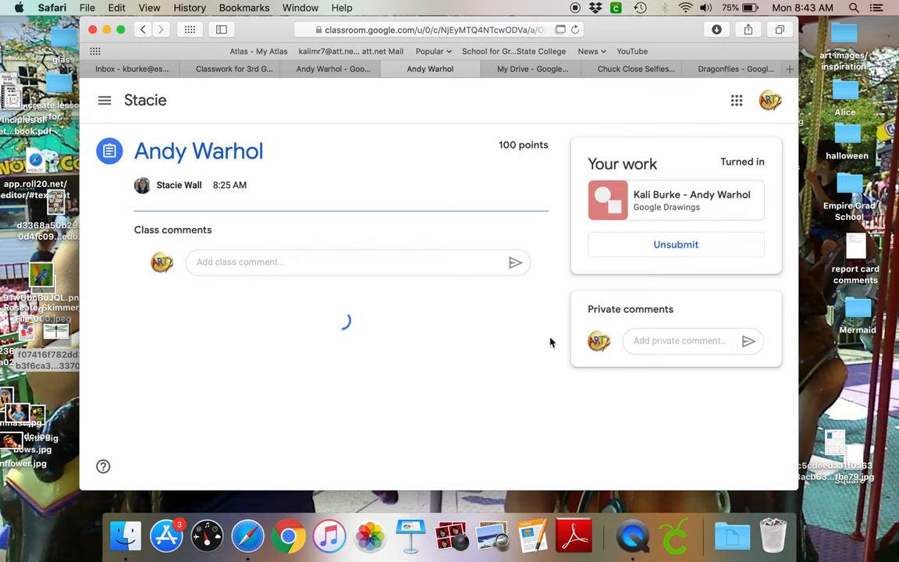